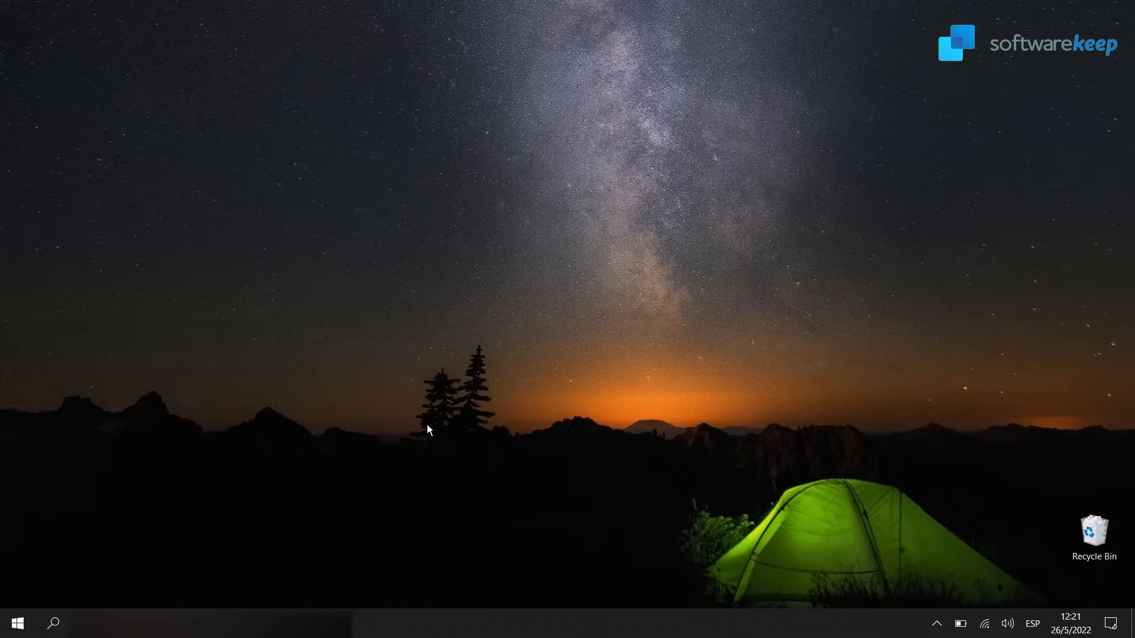
mouse_move(596, 452)
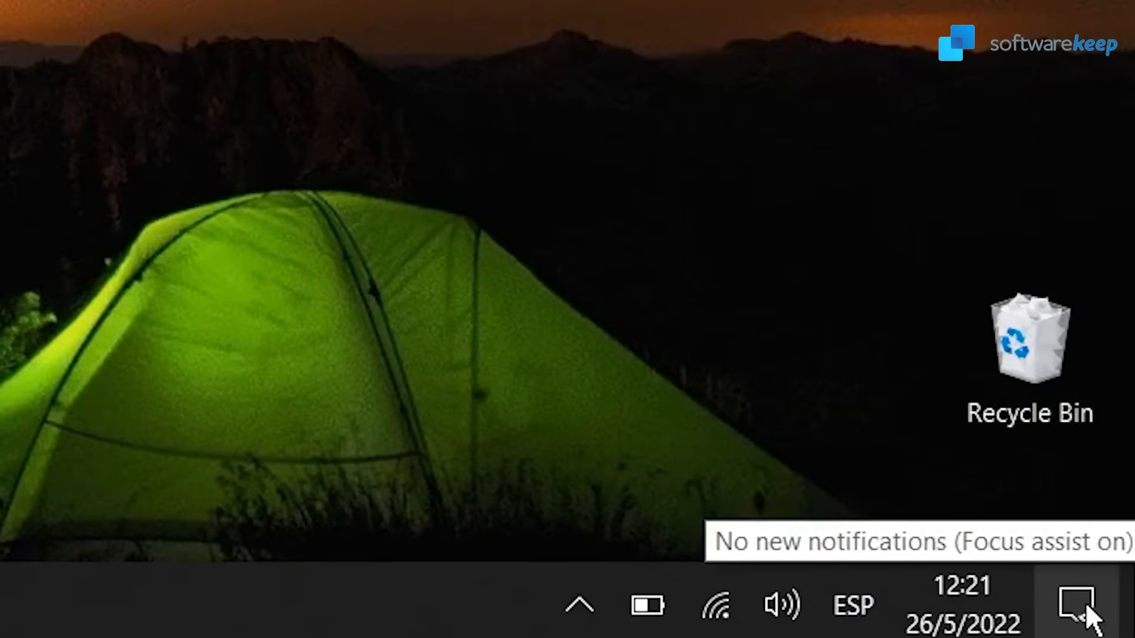
Open Action Center and show the Bluetooth tile's shortcut menu with Go to Settings
left_click(1076, 610)
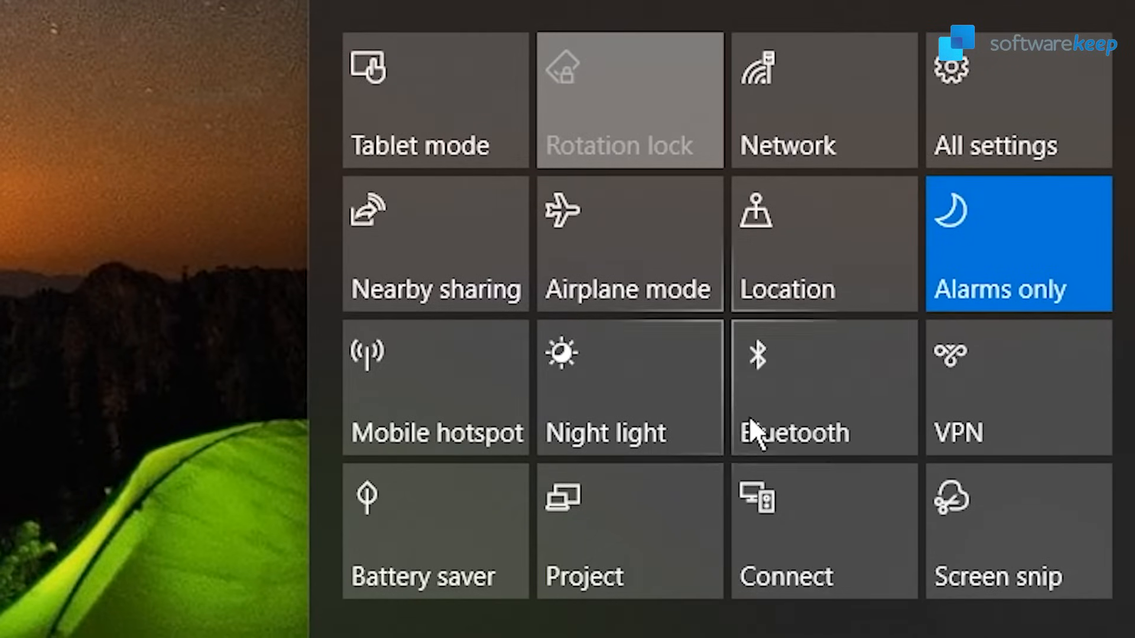
mouse_move(793, 408)
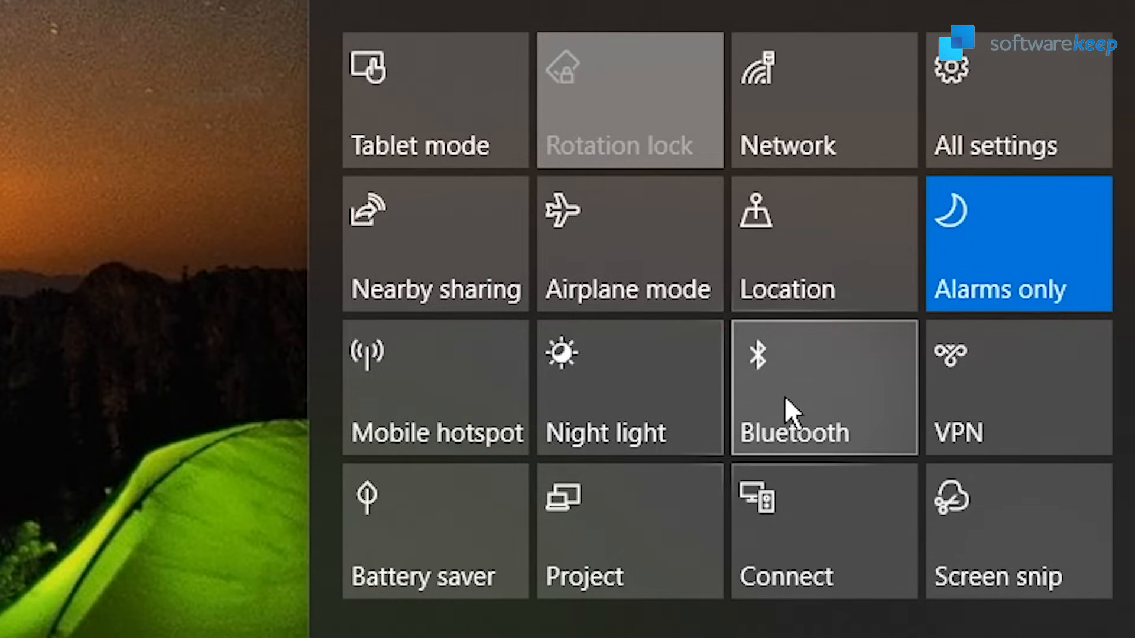
mouse_move(803, 386)
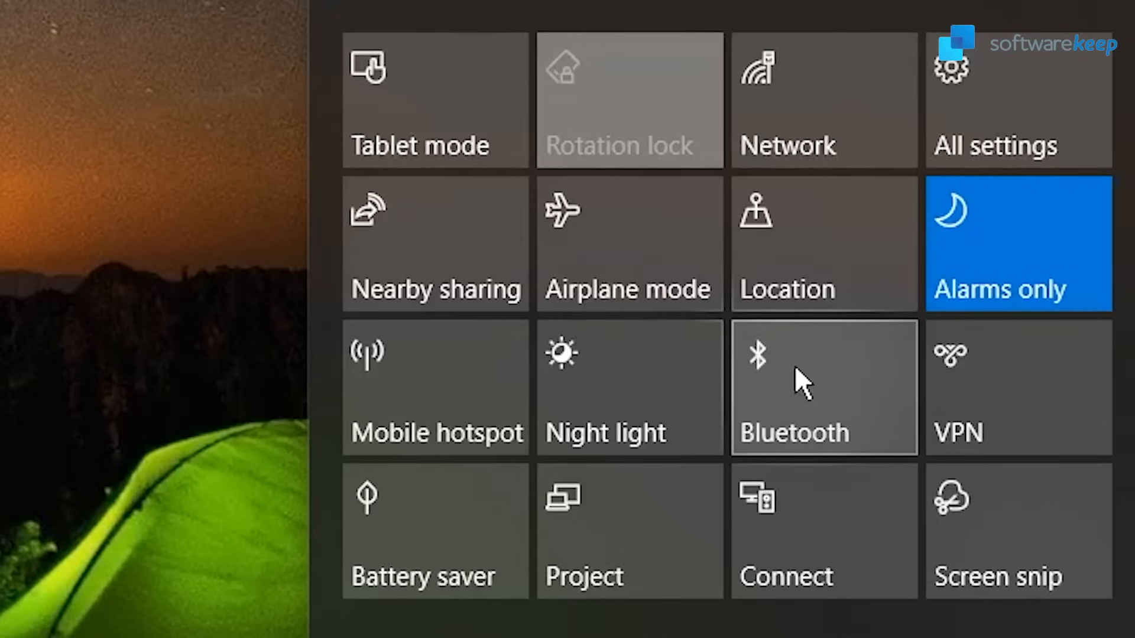
right_click(801, 386)
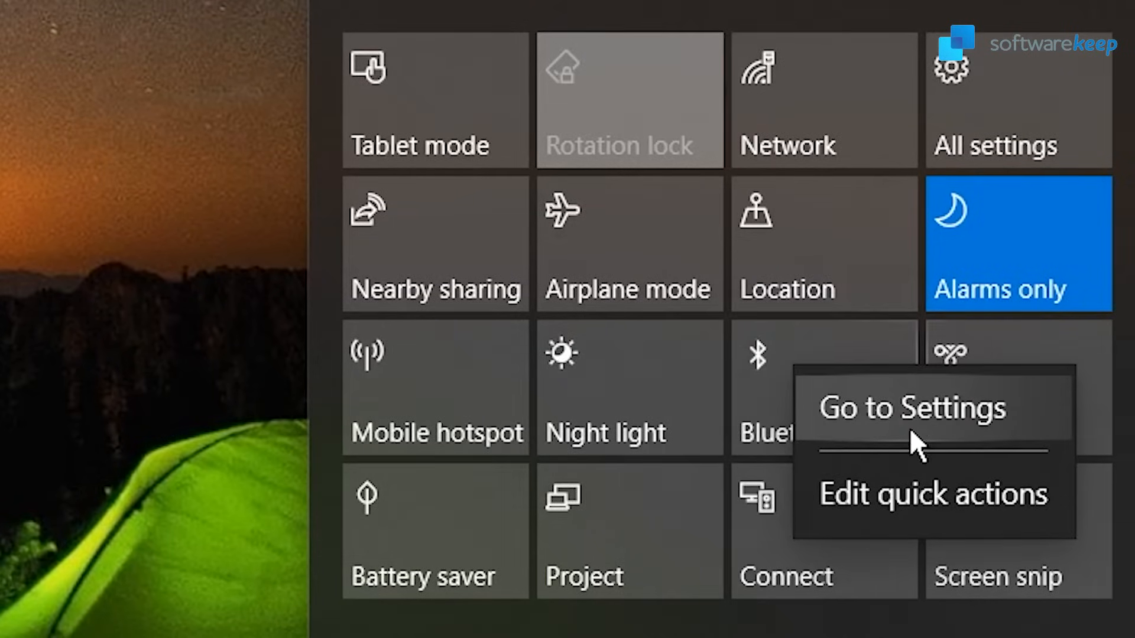
mouse_move(922, 424)
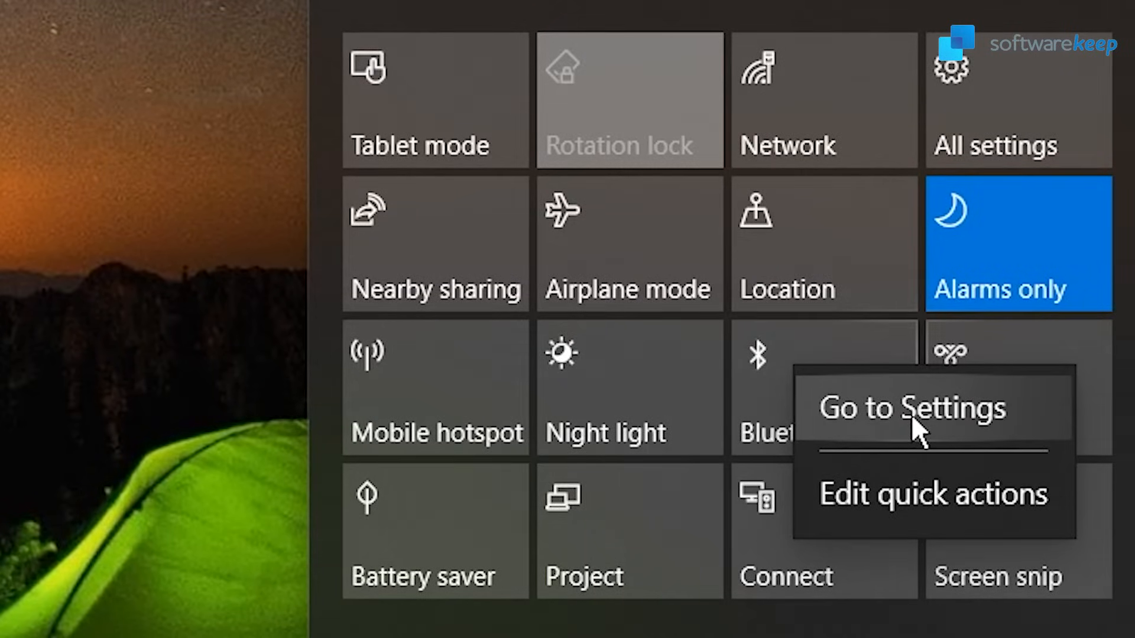
Go to the Bluetooth & other devices page and switch Bluetooth from Off to On
left_click(914, 407)
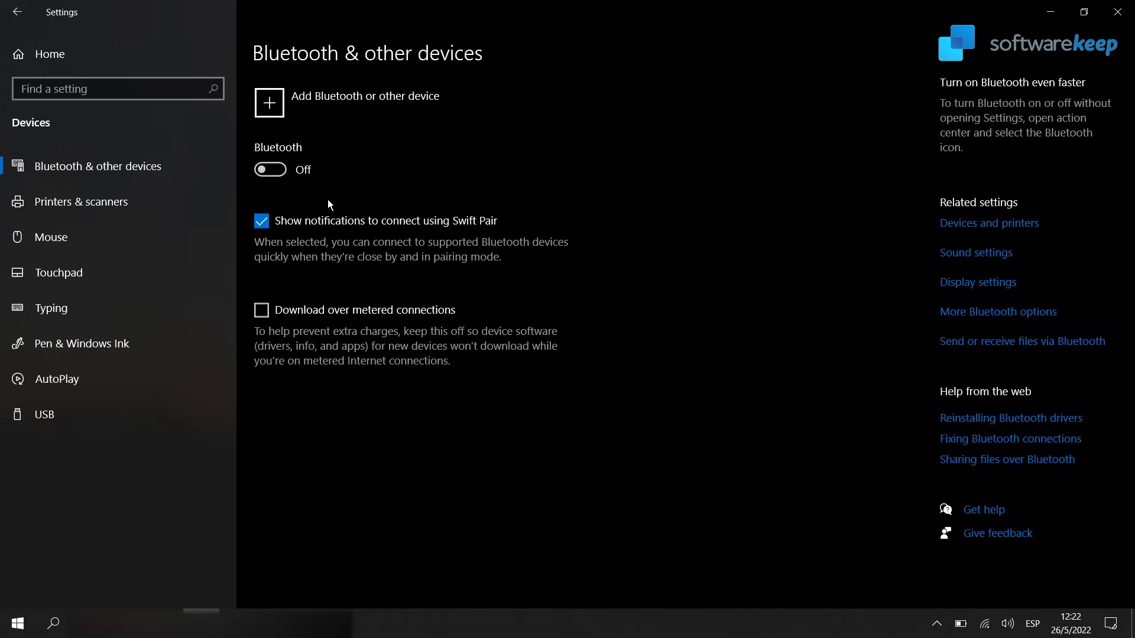
left_click(269, 169)
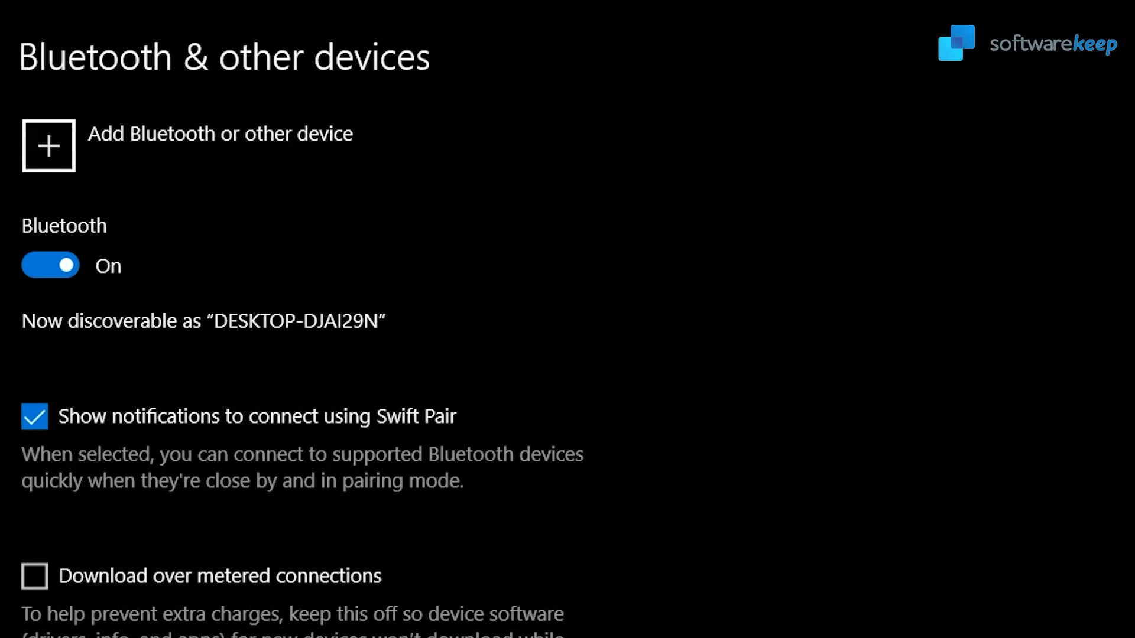
mouse_move(484, 589)
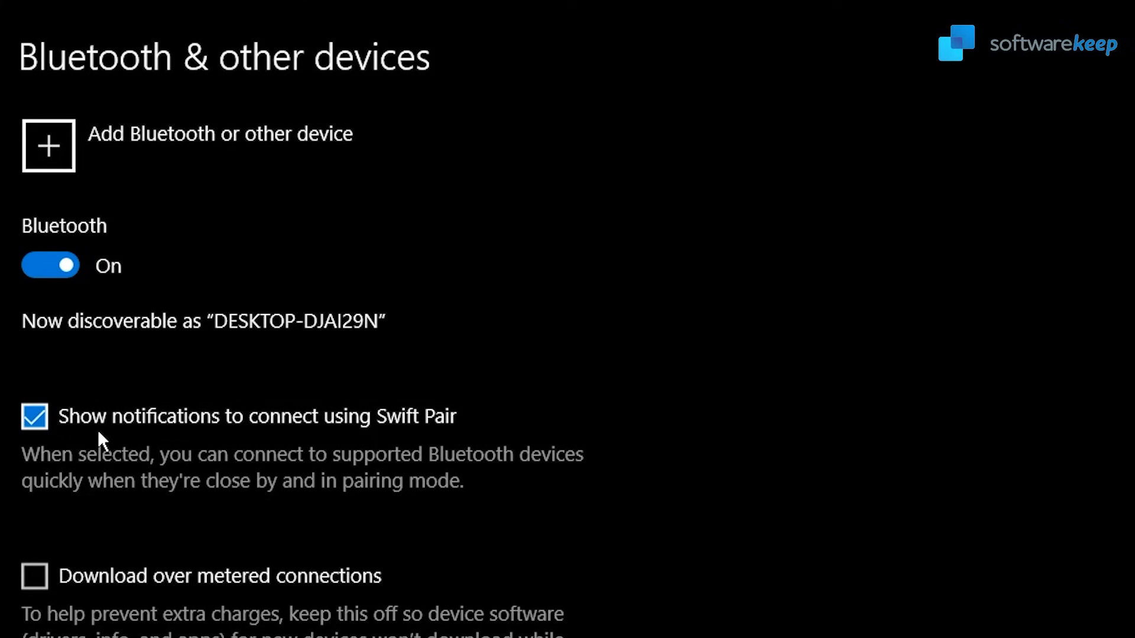
mouse_move(354, 450)
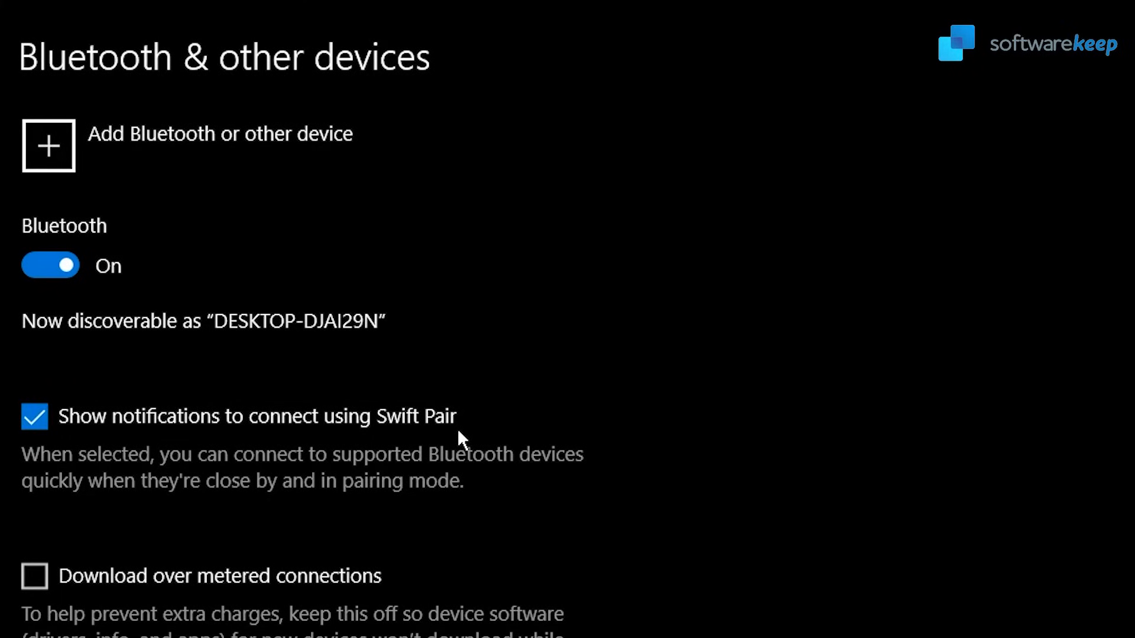
mouse_move(147, 487)
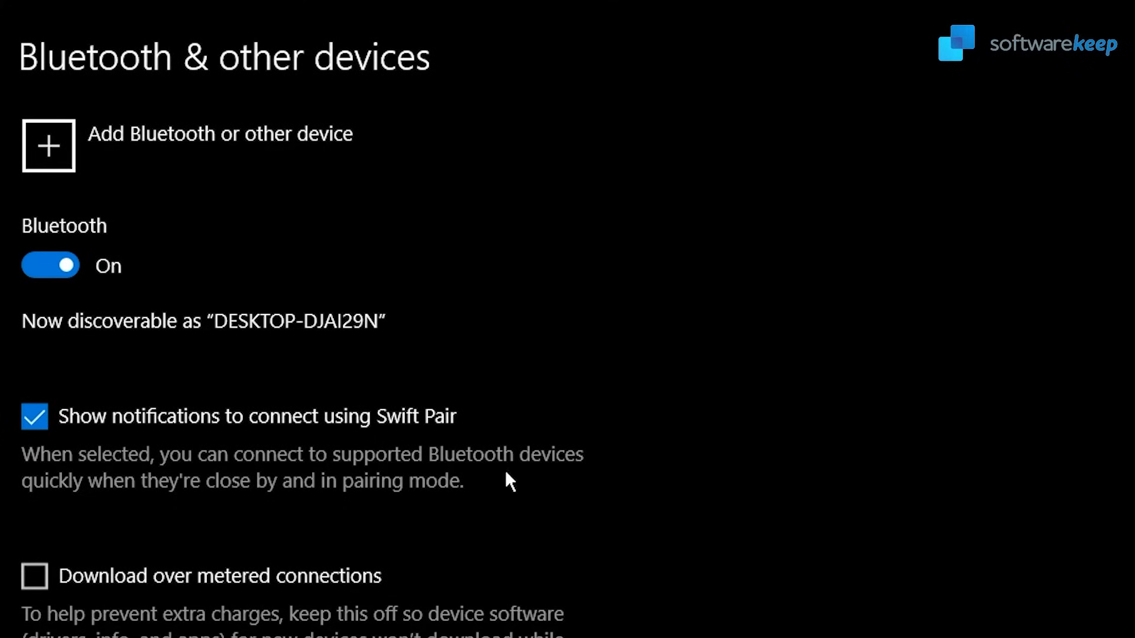
mouse_move(263, 520)
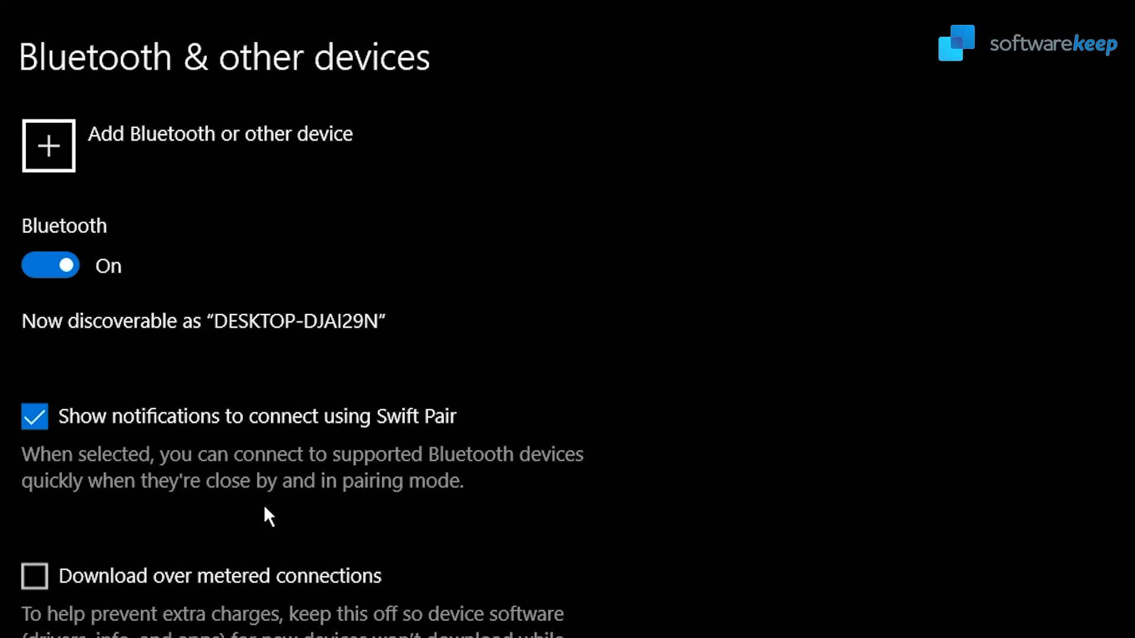
mouse_move(752, 616)
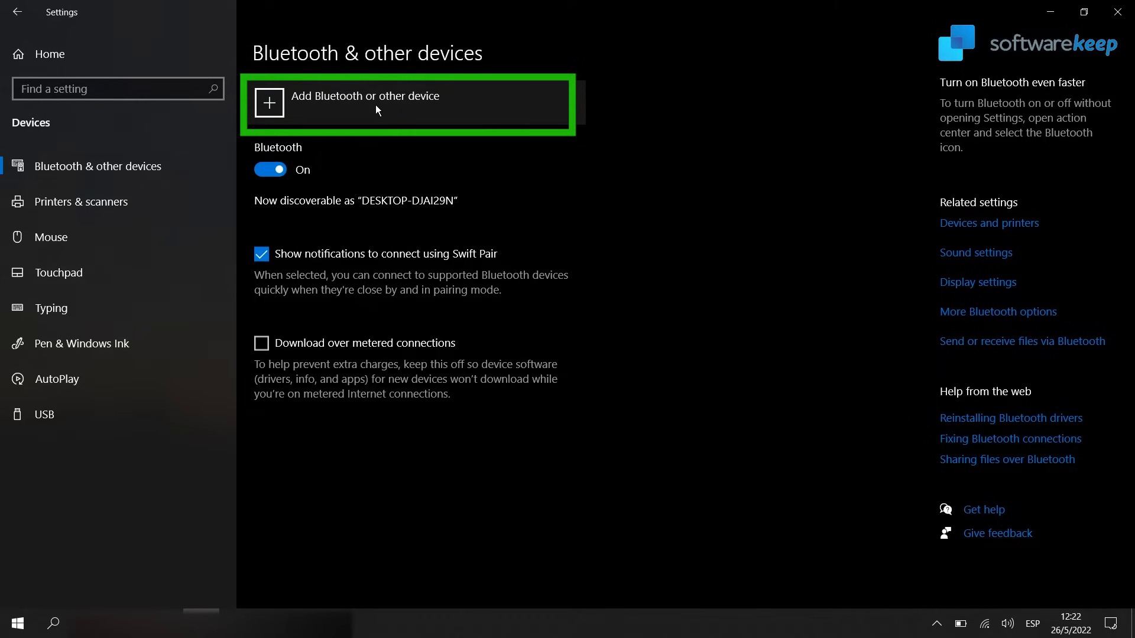
Open the Add a device dialog via Add Bluetooth or other device
left_click(378, 106)
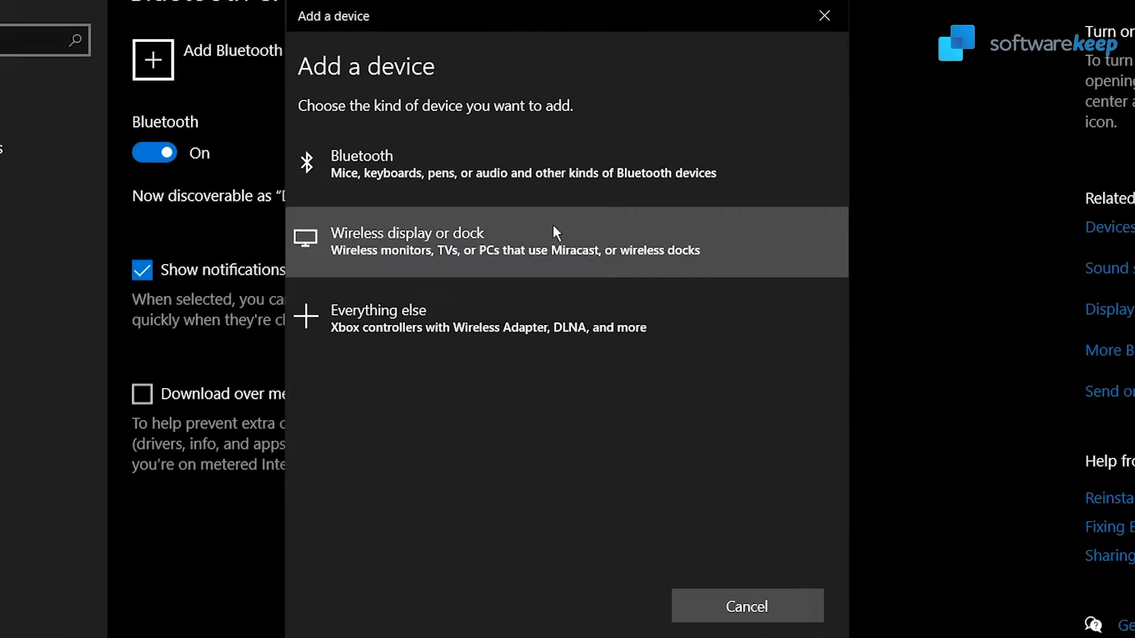
mouse_move(409, 150)
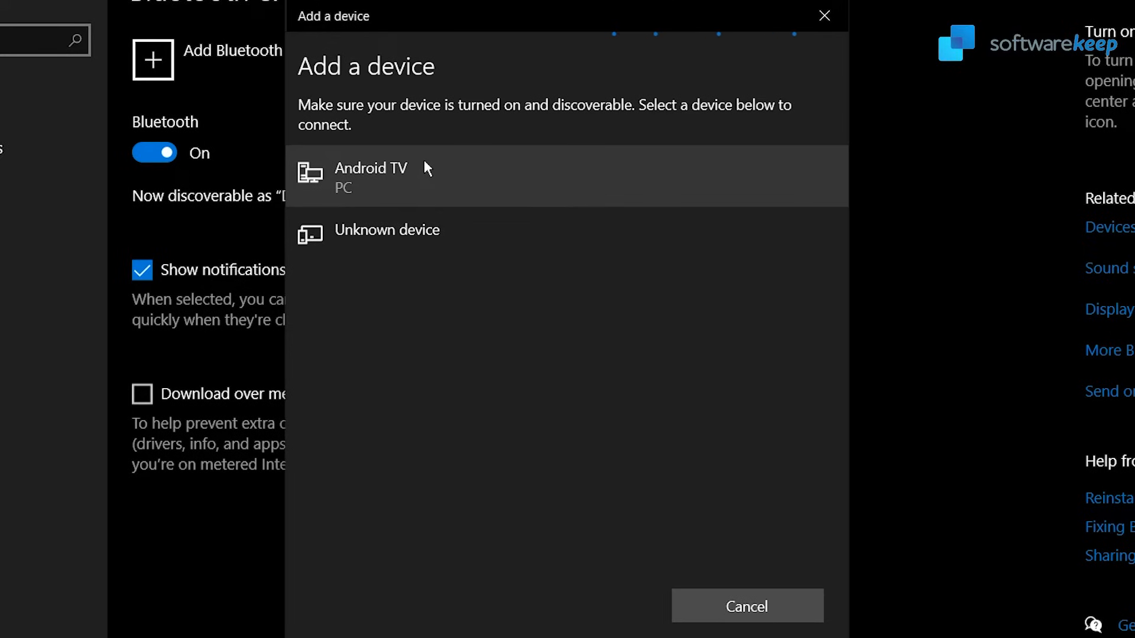
mouse_move(498, 124)
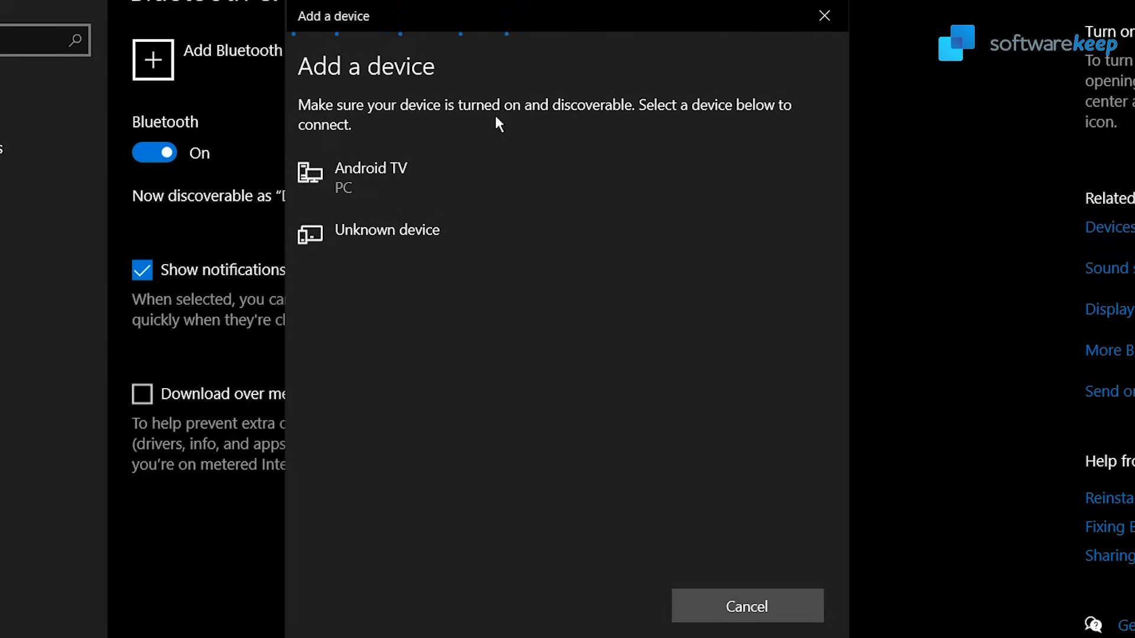